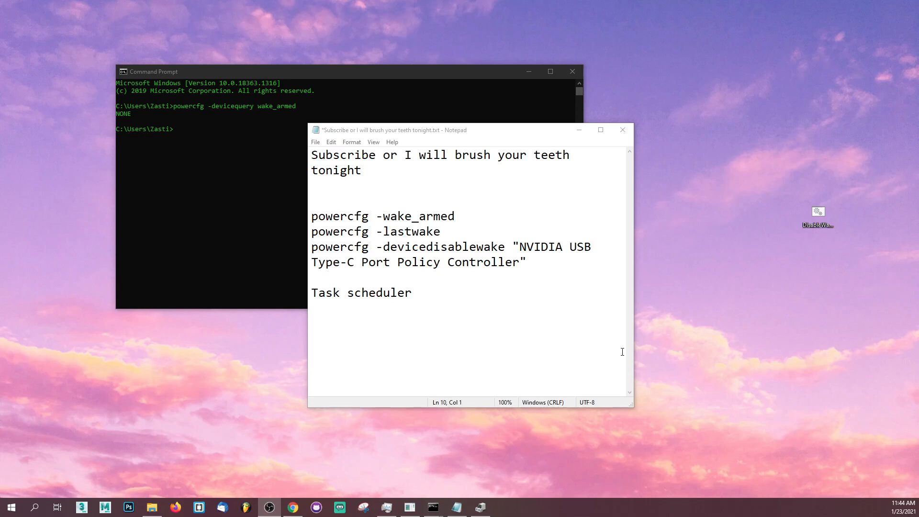
# Step: Nudge the Notepad notes aside and bring up a fresh Command Prompt window from the taskbar
pyautogui.moveTo(411, 131); pyautogui.dragTo(411, 138)
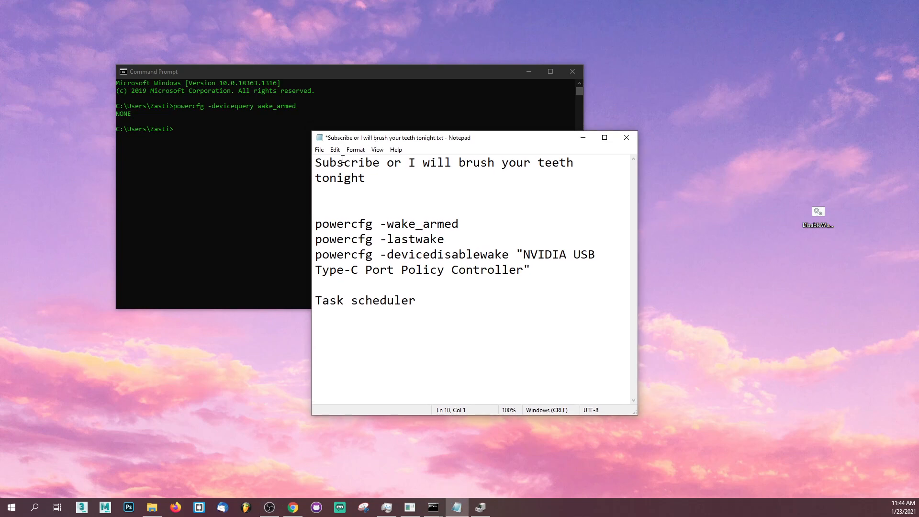
pyautogui.moveTo(11, 508)
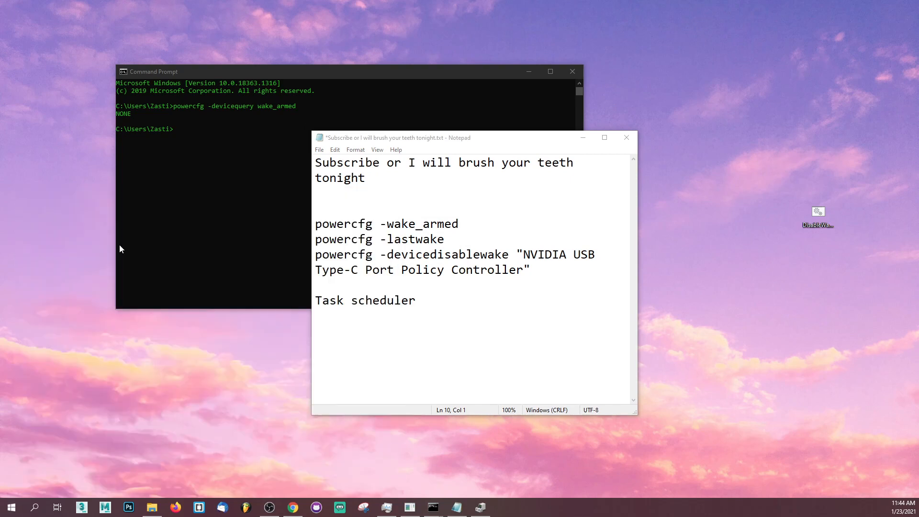
pyautogui.click(432, 506)
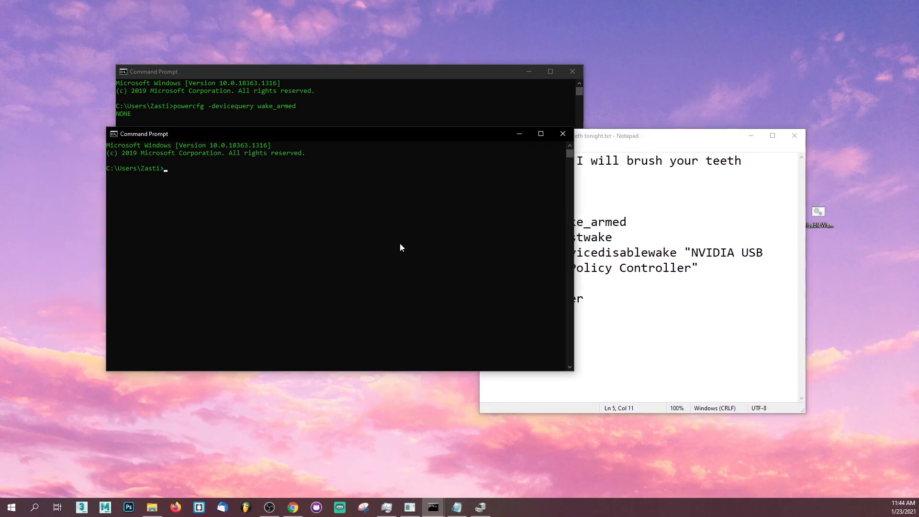
# Step: Run powercfg -devicequery wake_armed to list devices allowed to wake the PC; it returns NONE
pyautogui.write('powercfg')
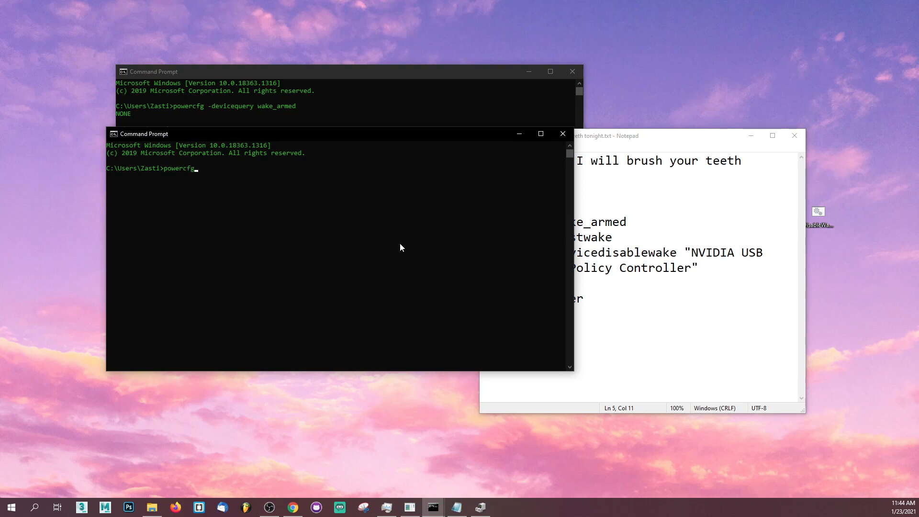
pyautogui.write('-de')
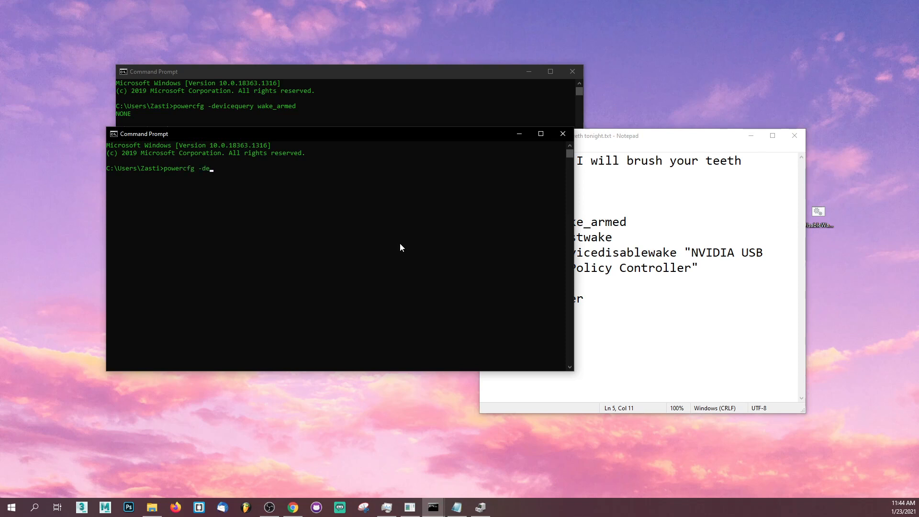
pyautogui.write('vicequery')
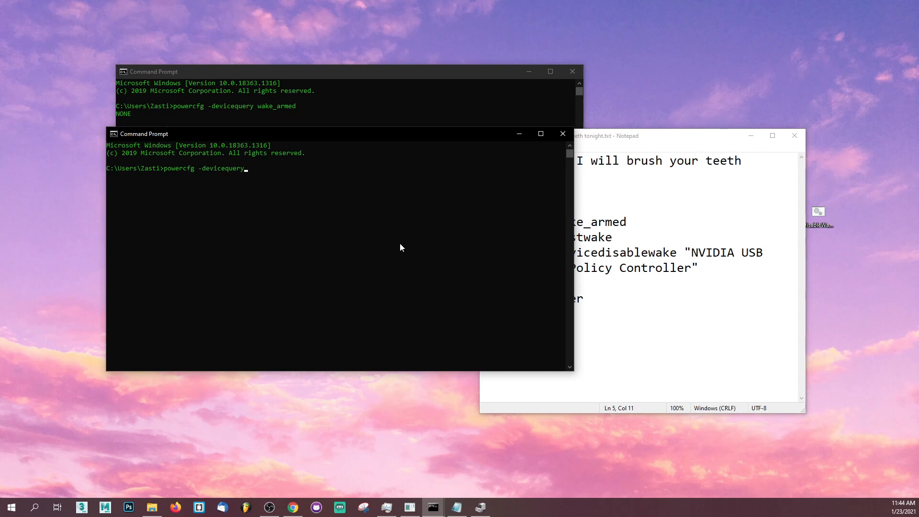
pyautogui.write('wake')
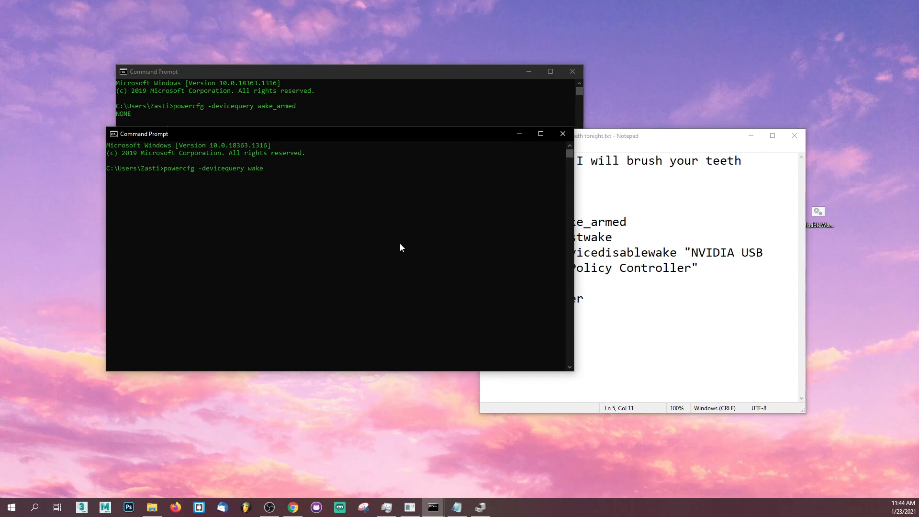
pyautogui.write('_armed')
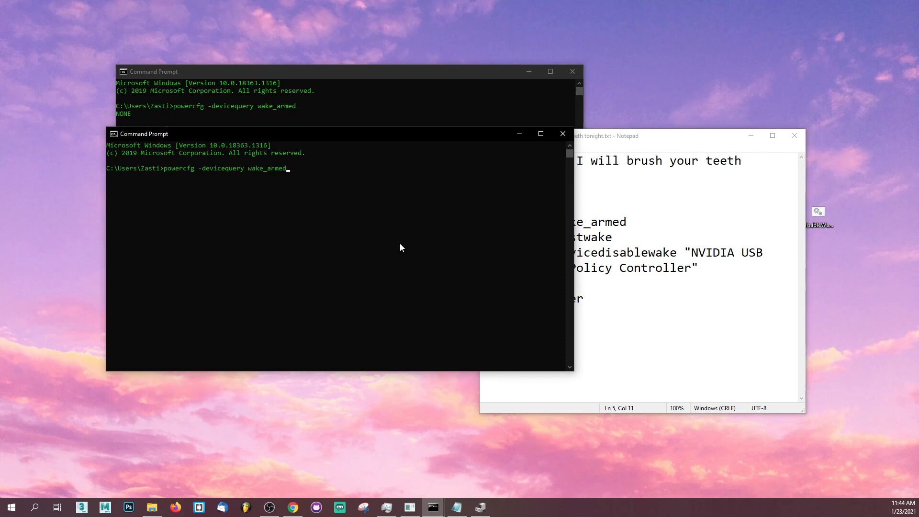
pyautogui.press('Return')
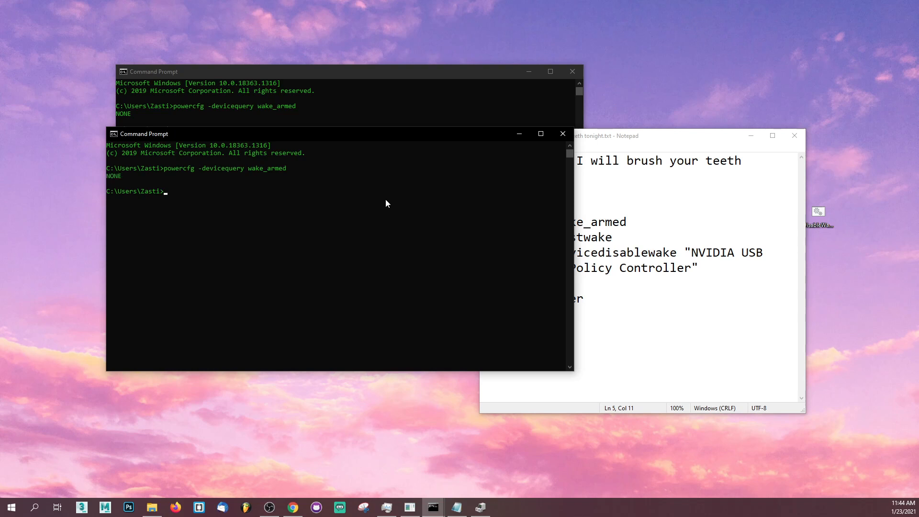
pyautogui.moveTo(428, 168)
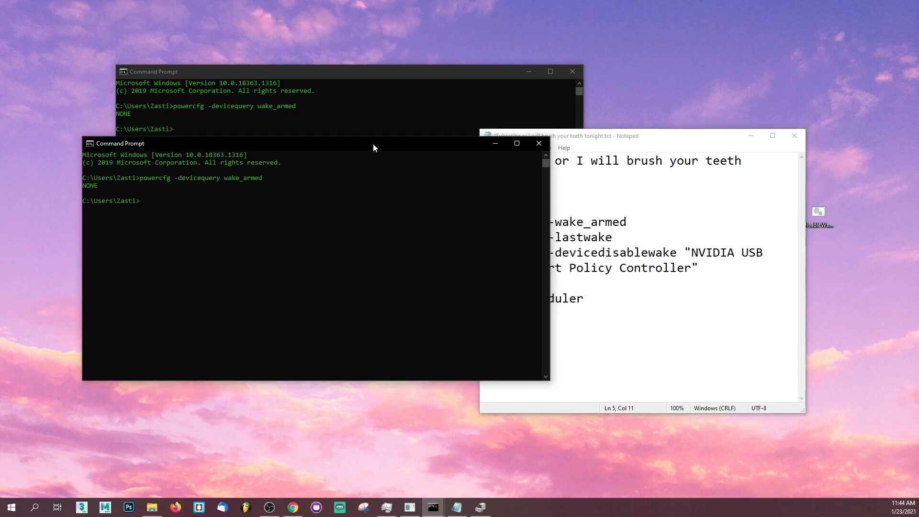
pyautogui.moveTo(336, 198)
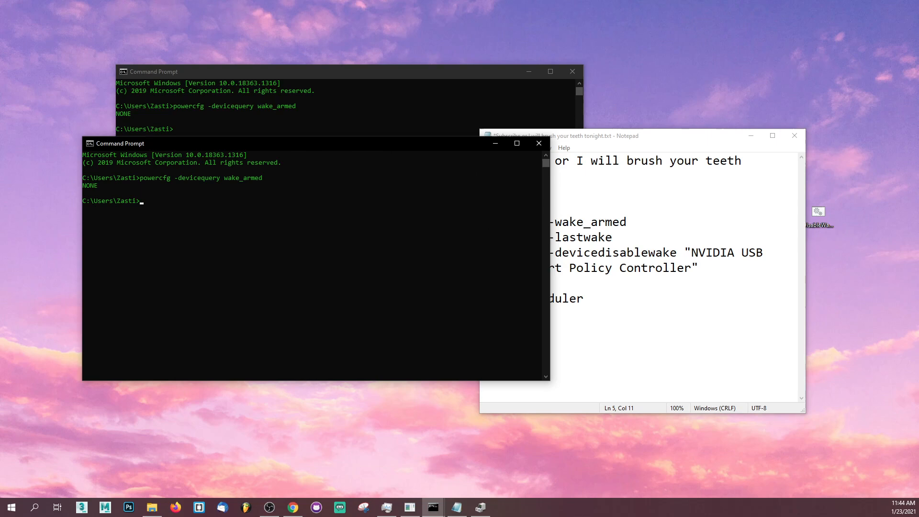
# Step: Focus the Command Prompt window showing the NONE wake-armed result
pyautogui.click(107, 185)
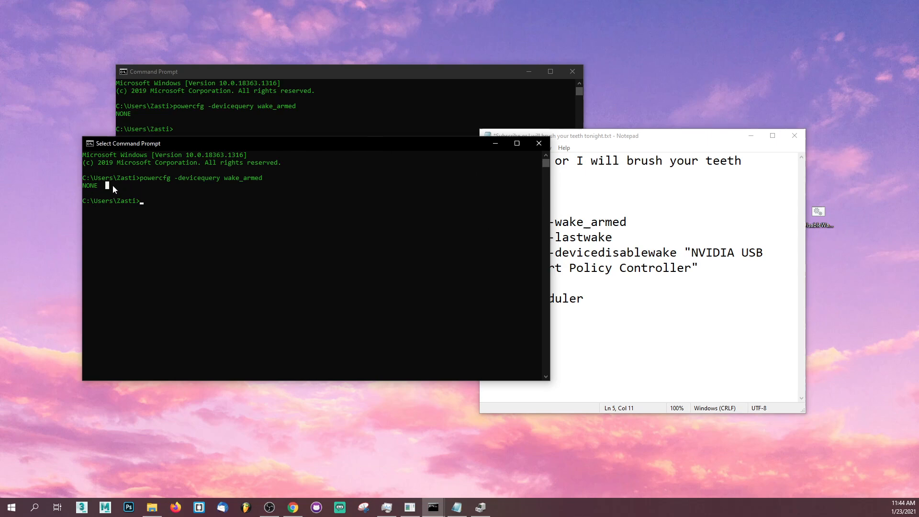
pyautogui.moveTo(113, 194)
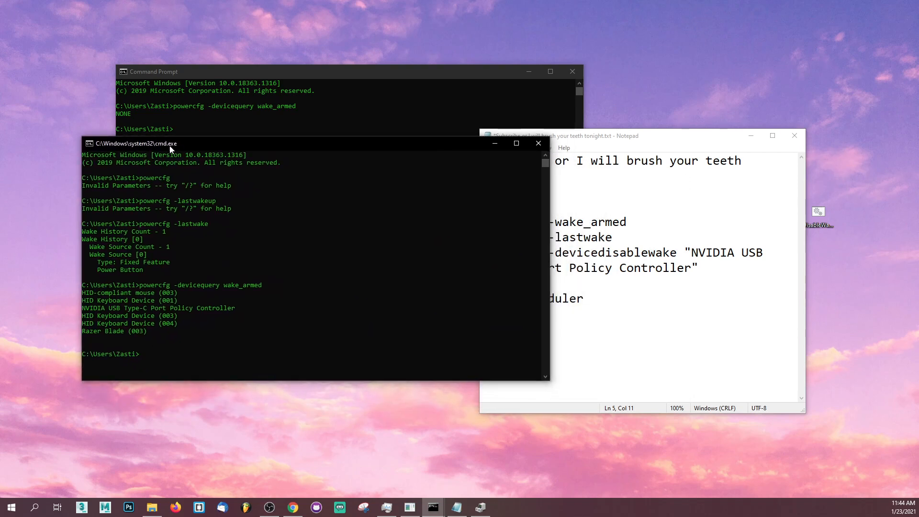
pyautogui.moveTo(117, 297)
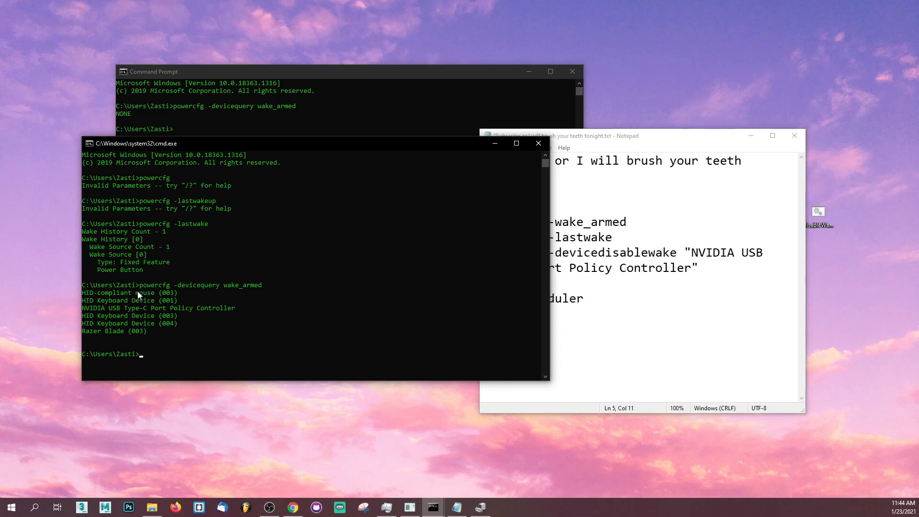
pyautogui.moveTo(103, 298)
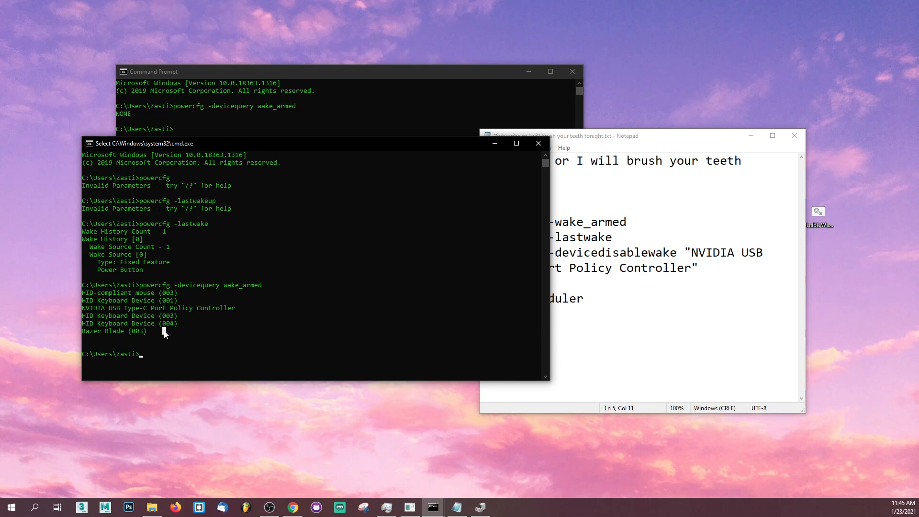
pyautogui.moveTo(168, 341)
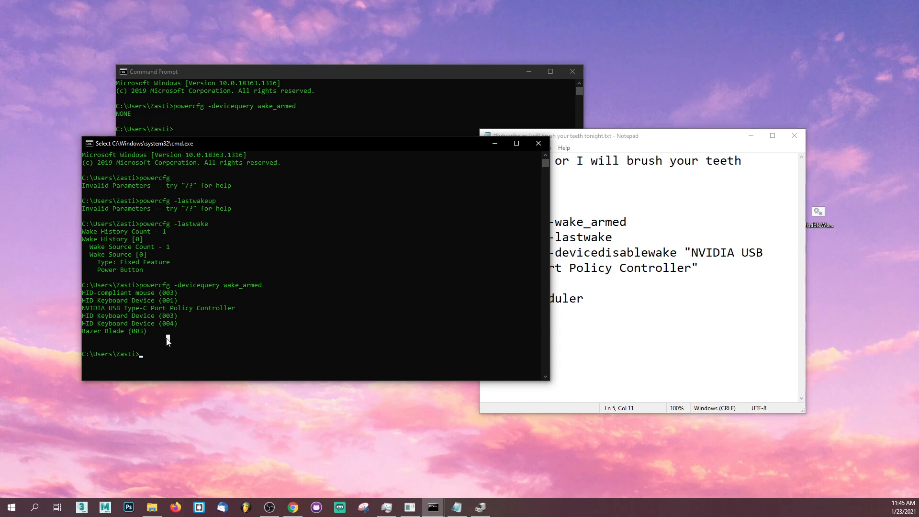
pyautogui.moveTo(278, 293)
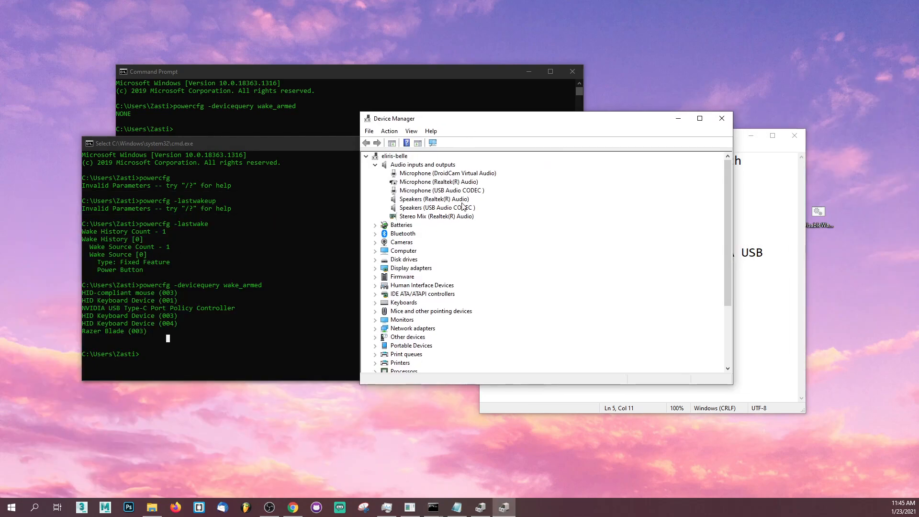
pyautogui.moveTo(107, 301)
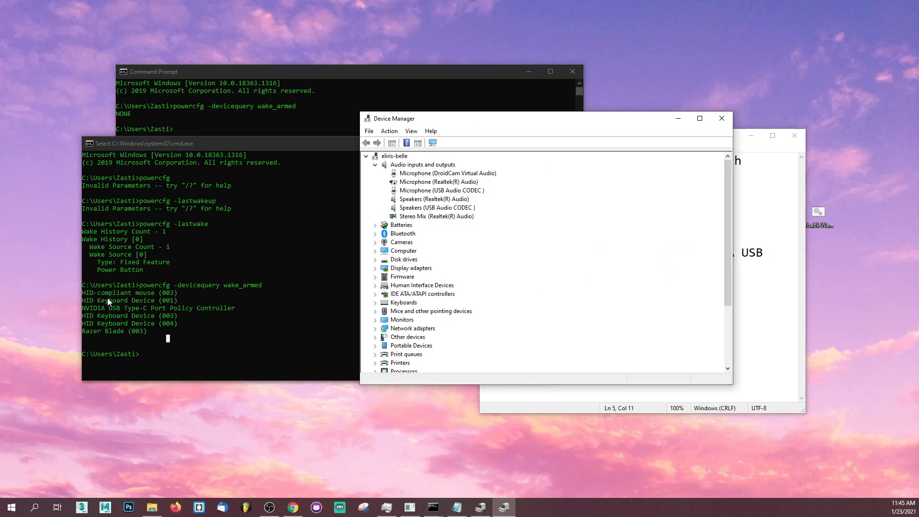
pyautogui.moveTo(524, 258)
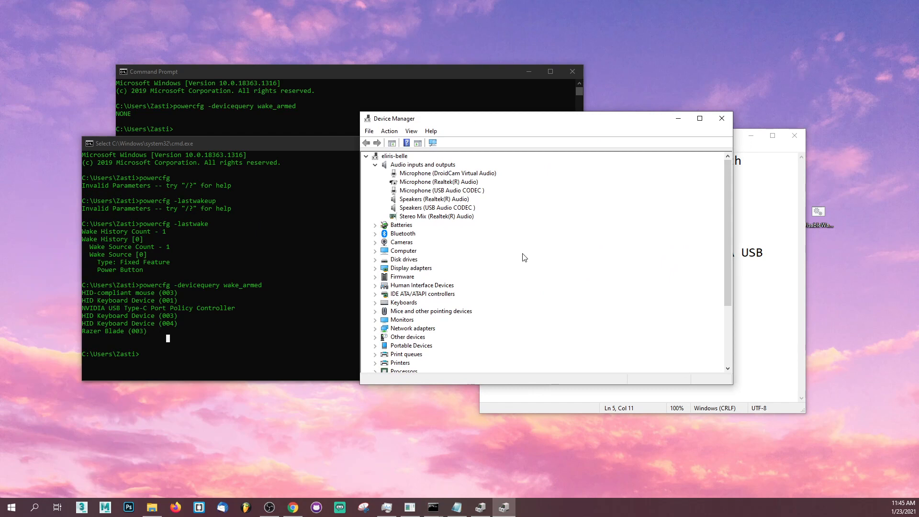
pyautogui.moveTo(434, 301)
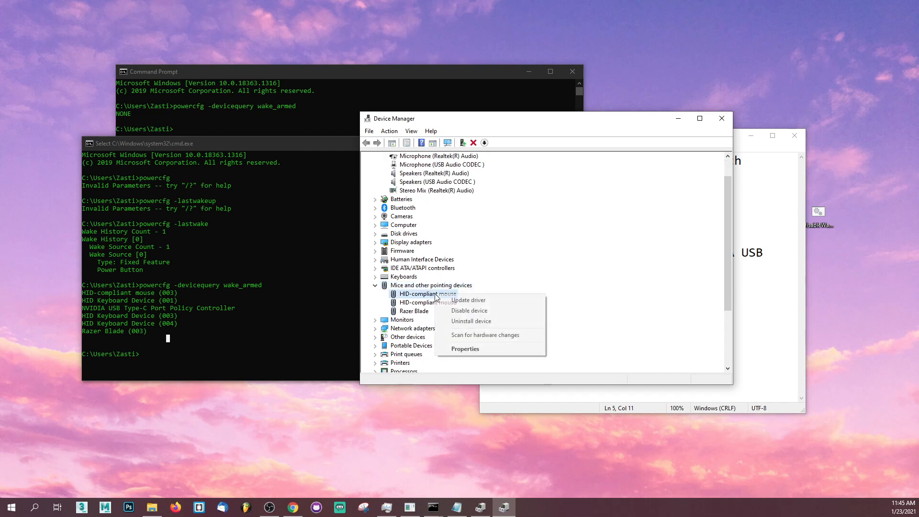
# Step: View the HID-compliant mouse's Power Management settings, where its wake option is unchecked
pyautogui.click(466, 349)
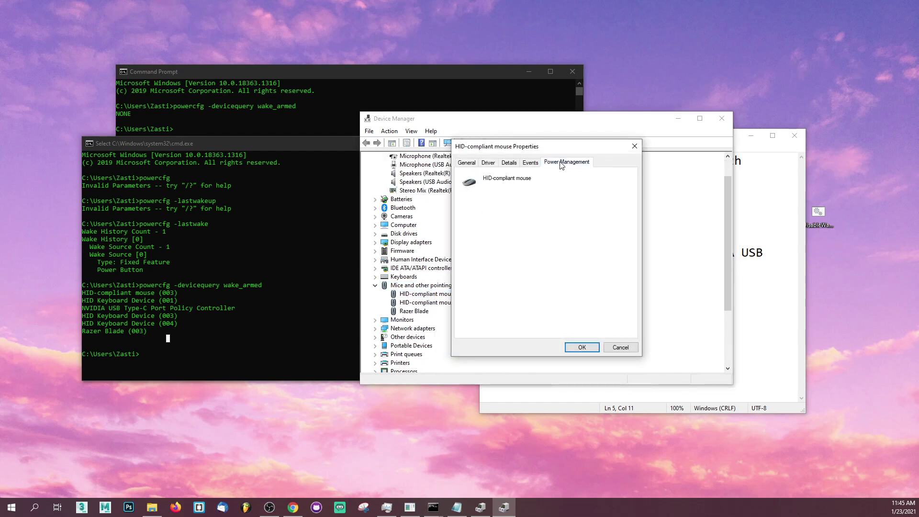
pyautogui.click(566, 162)
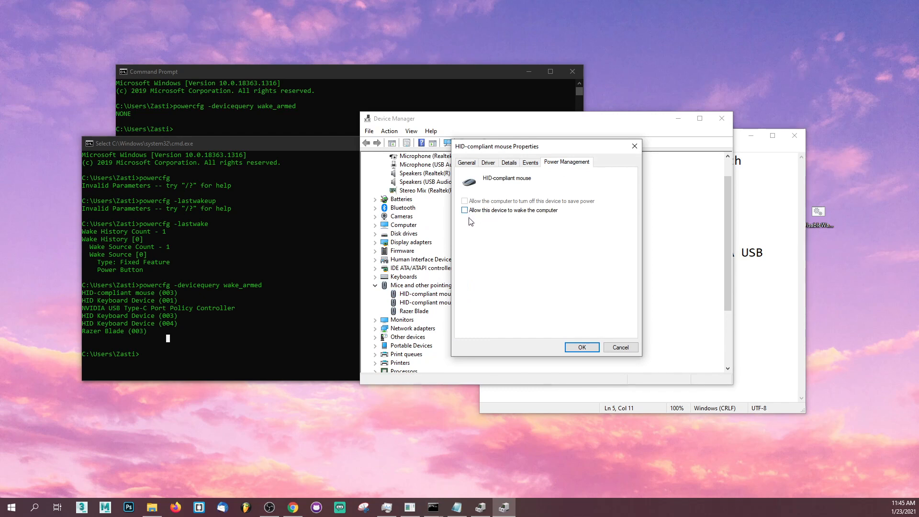
pyautogui.moveTo(482, 216)
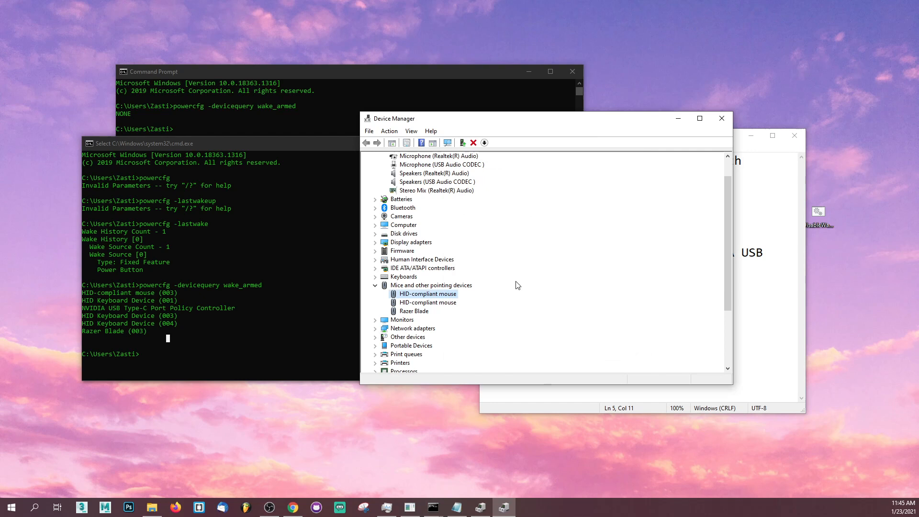
pyautogui.moveTo(413, 312)
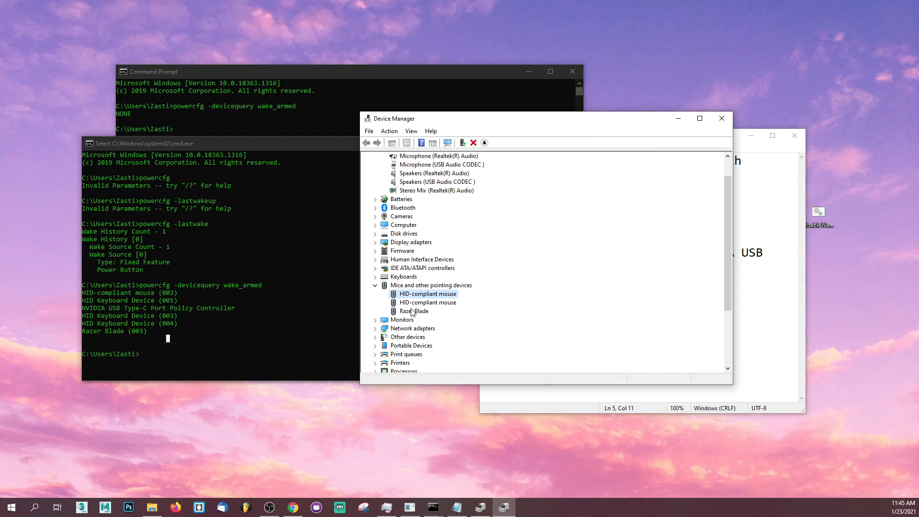
# Step: Inspect the first HID Keyboard Device's properties, see wake unchecked, and cancel without changes
pyautogui.scroll(-3)
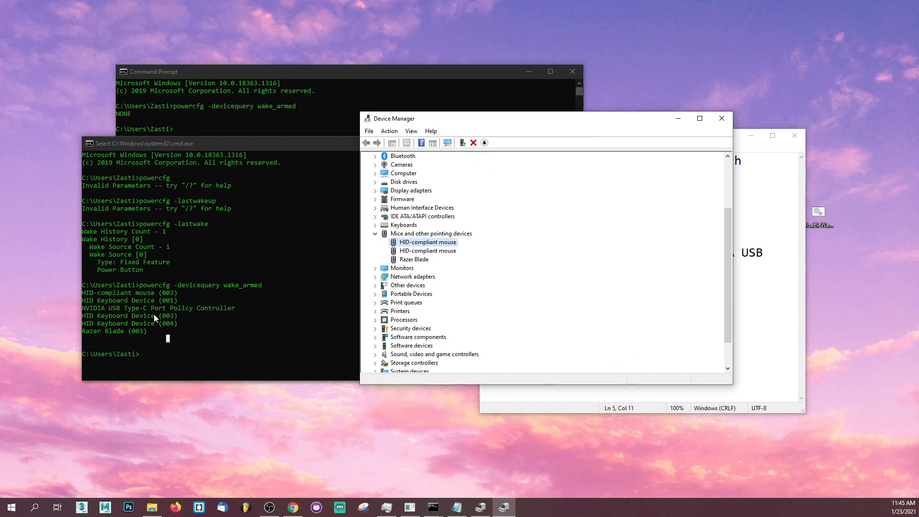
pyautogui.moveTo(399, 251)
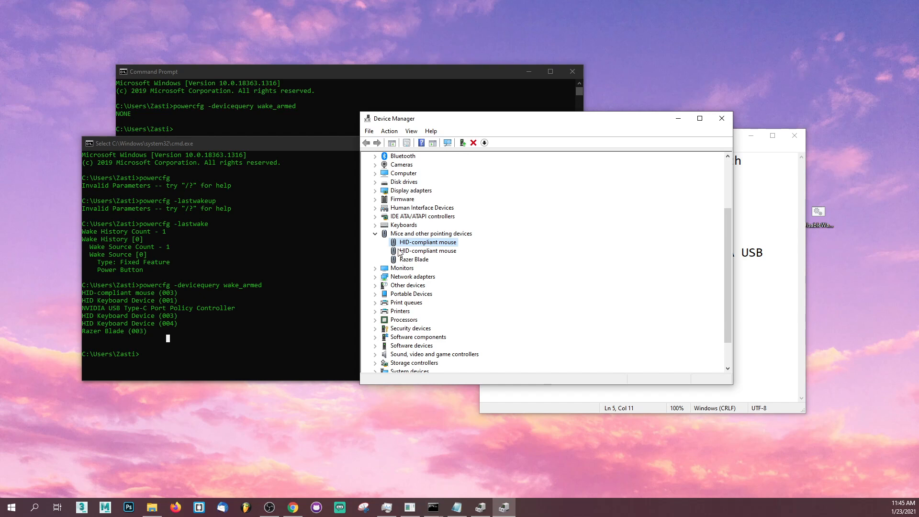
pyautogui.rightClick(427, 234)
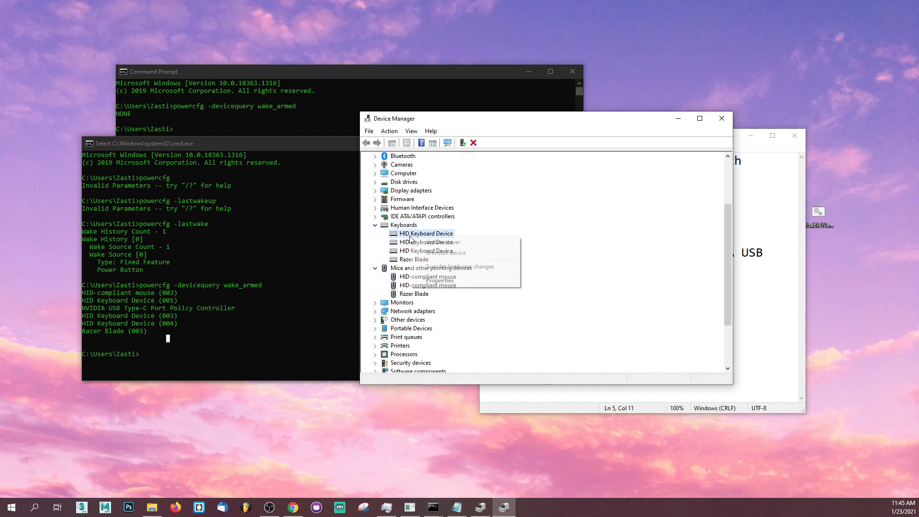
pyautogui.click(437, 281)
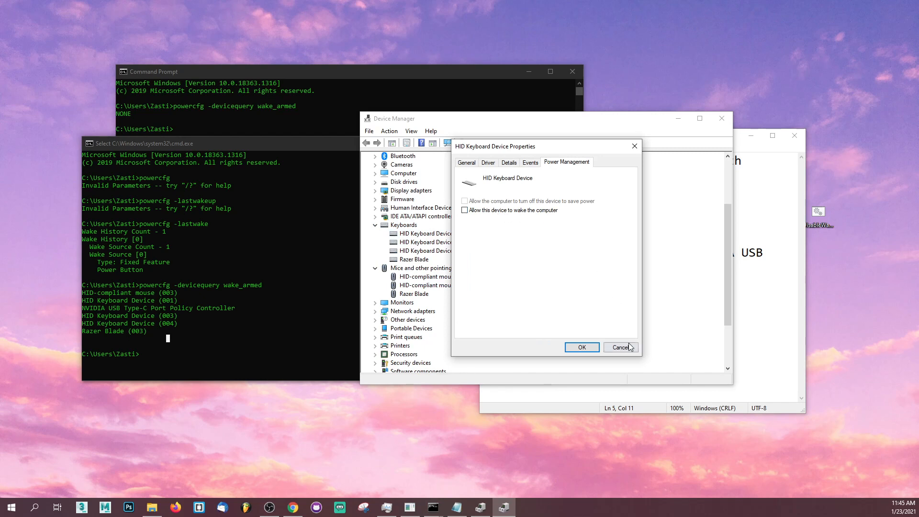
pyautogui.click(621, 347)
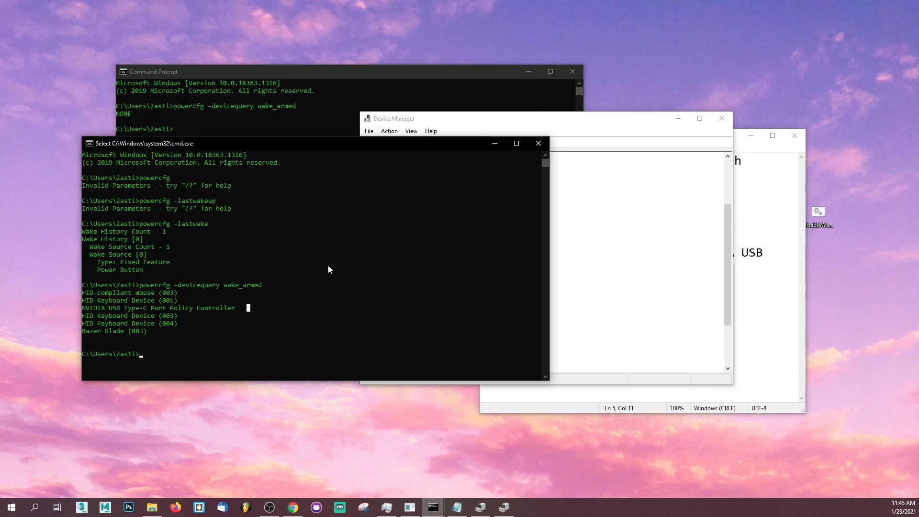
pyautogui.moveTo(490, 118)
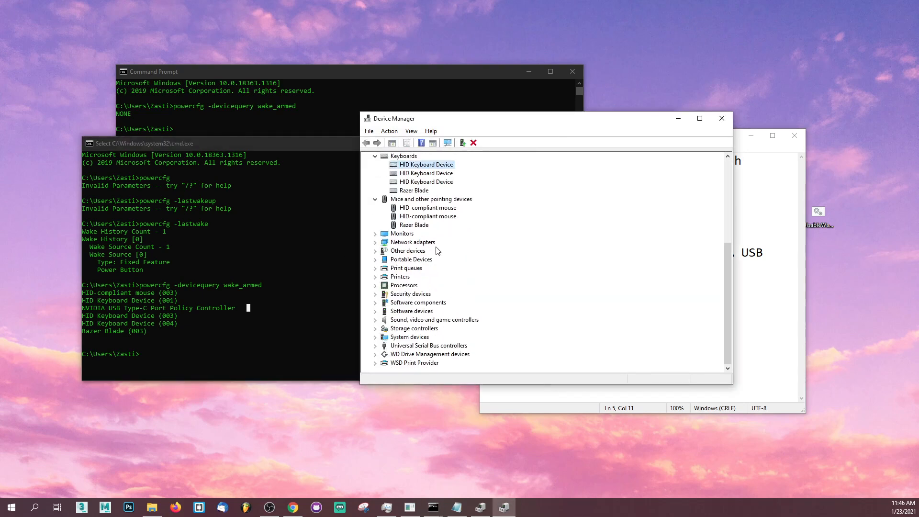
# Step: Under Universal Serial Bus controllers, turn off wake for the NVIDIA USB Type-C Port Policy Controller
pyautogui.click(428, 345)
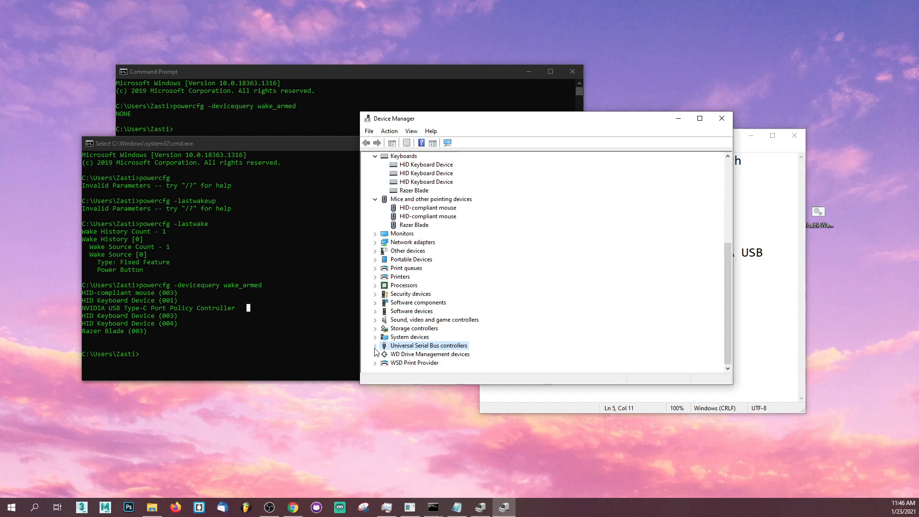
pyautogui.click(376, 346)
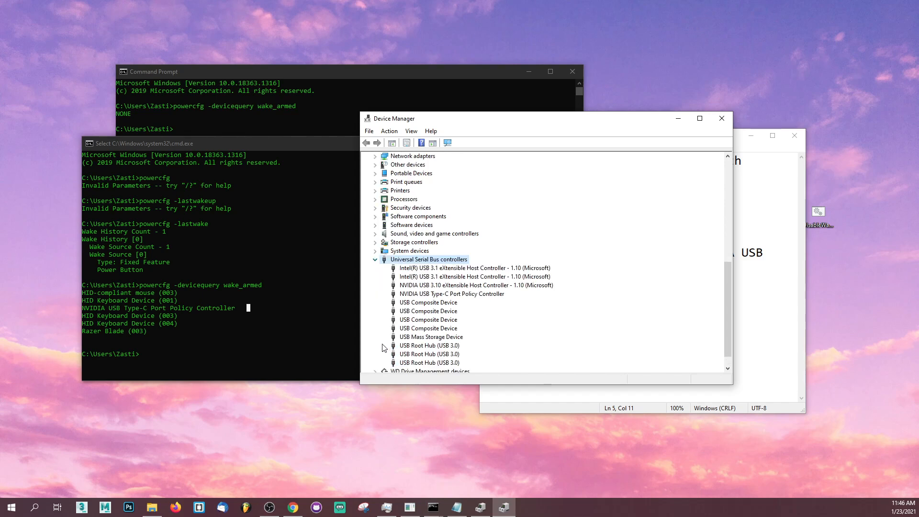
pyautogui.rightClick(451, 294)
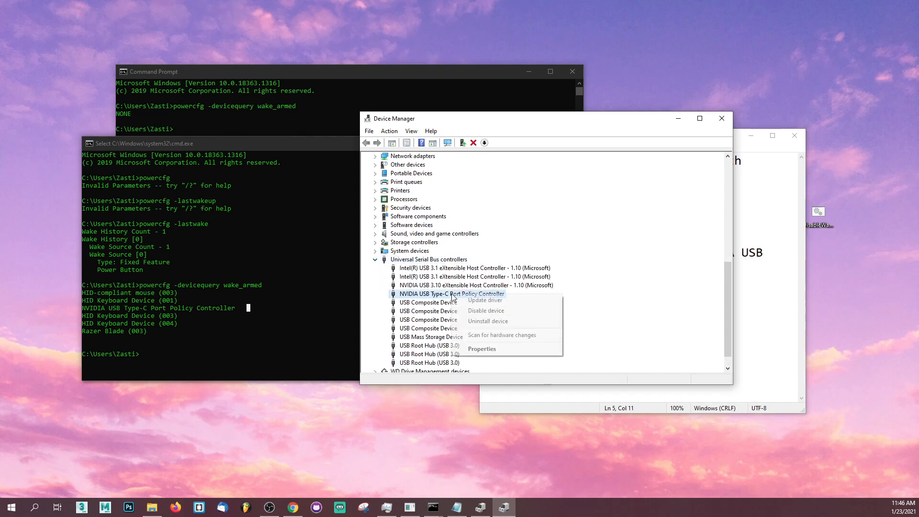
pyautogui.click(481, 349)
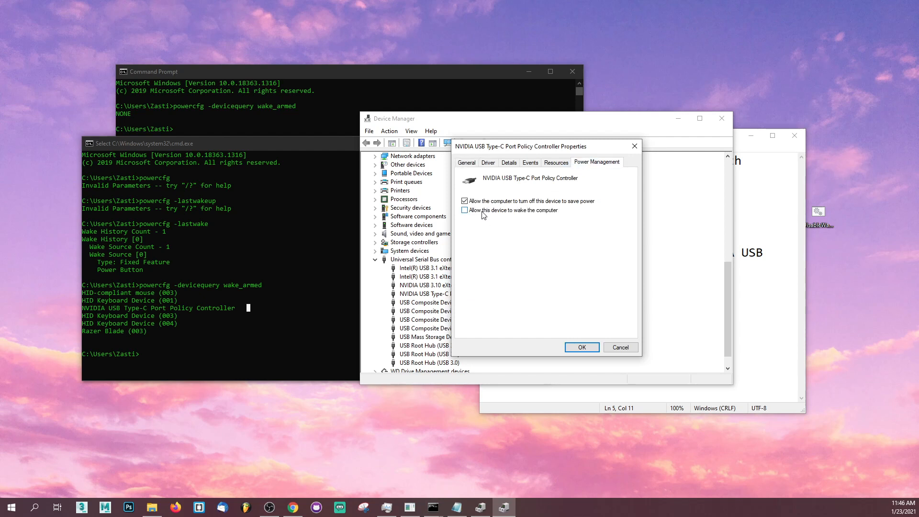
pyautogui.click(581, 347)
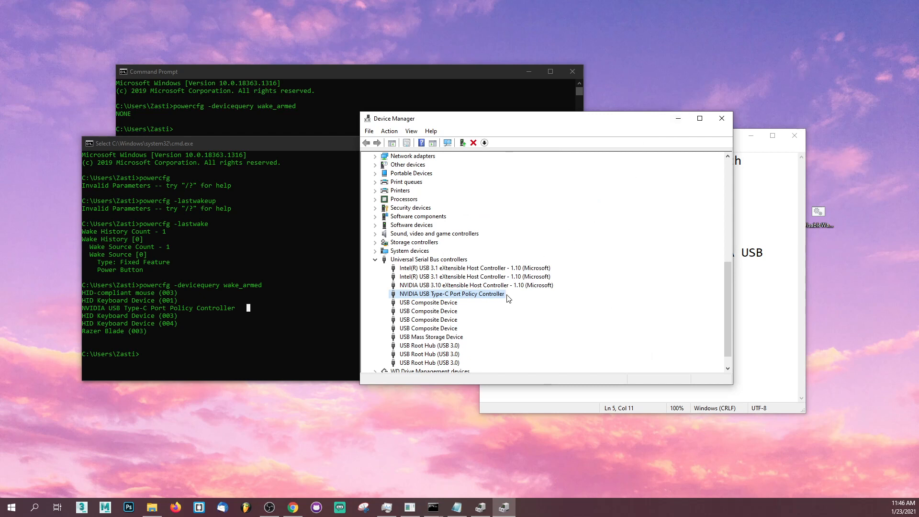
pyautogui.moveTo(506, 295)
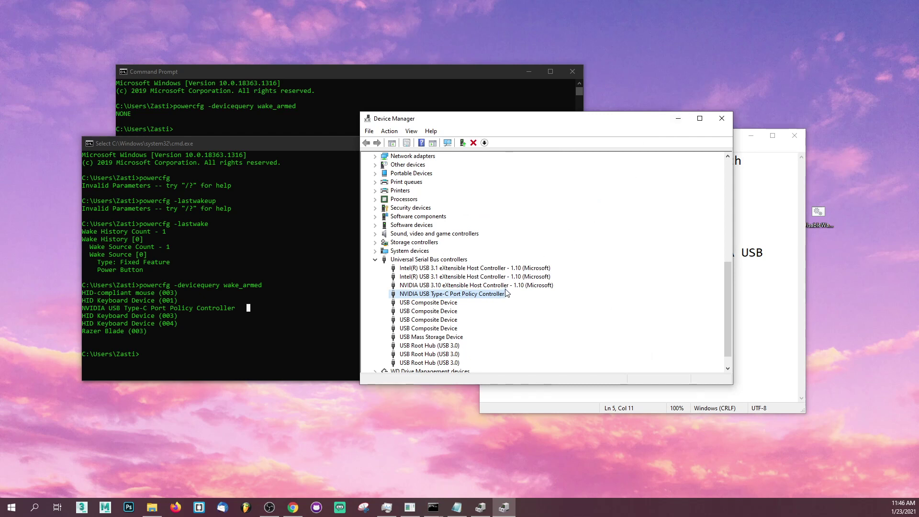
# Step: Reopen the controller's properties to verify its wake option is now off
pyautogui.rightClick(451, 293)
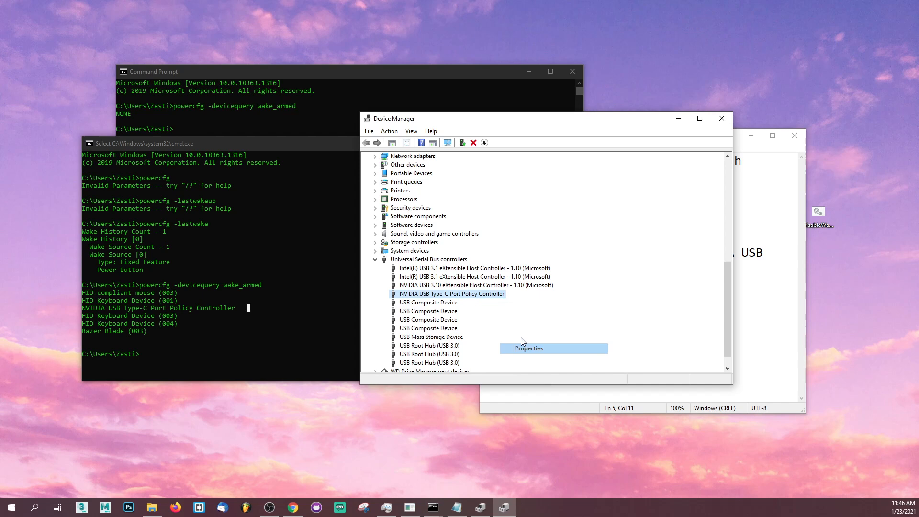
pyautogui.click(528, 349)
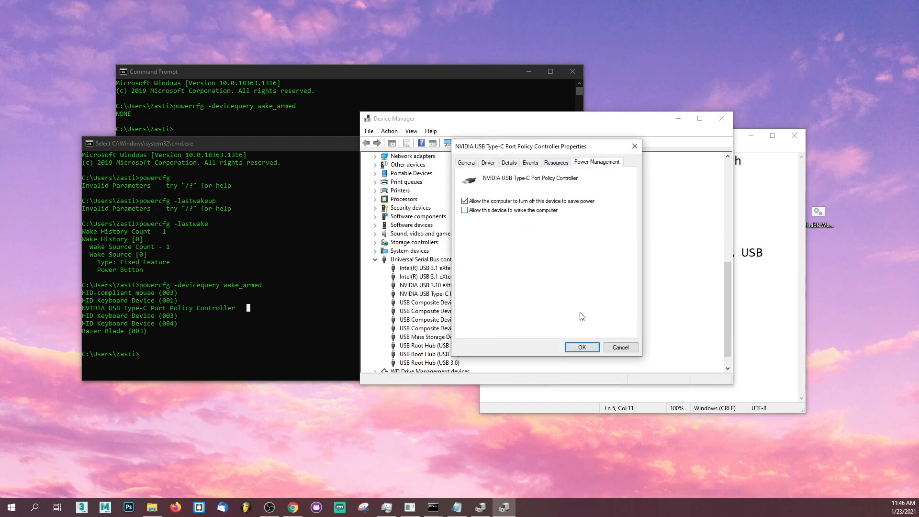
pyautogui.moveTo(615, 323)
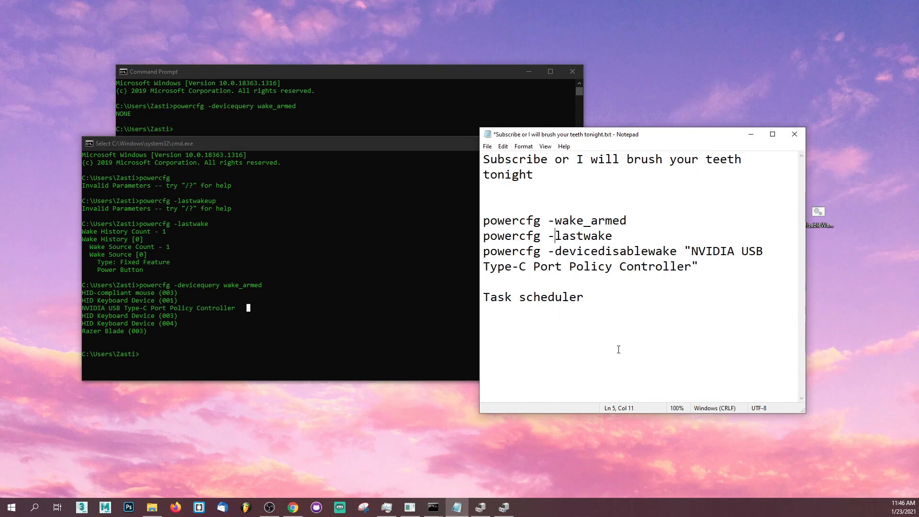
# Step: Insert 'device' after 'powercfg -' so the first note reads powercfg -devicequery wake_armed
pyautogui.click(557, 251)
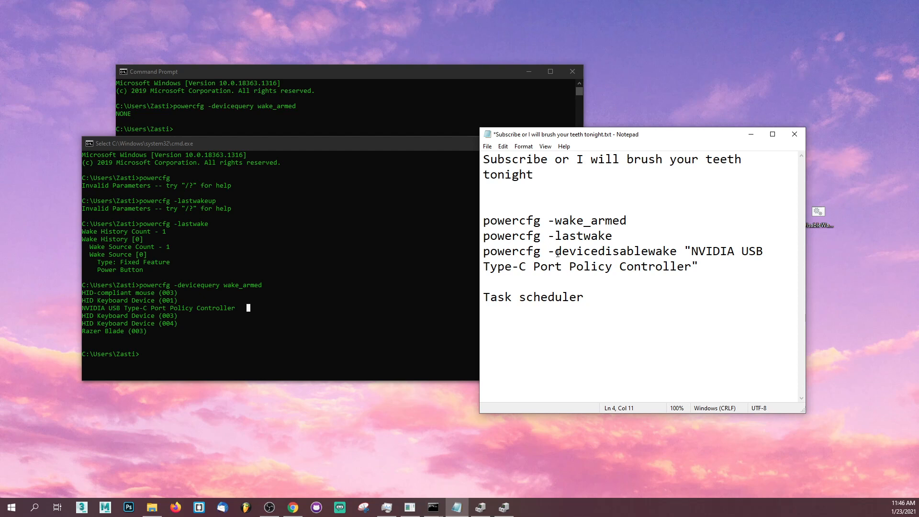
pyautogui.write('devicequery')
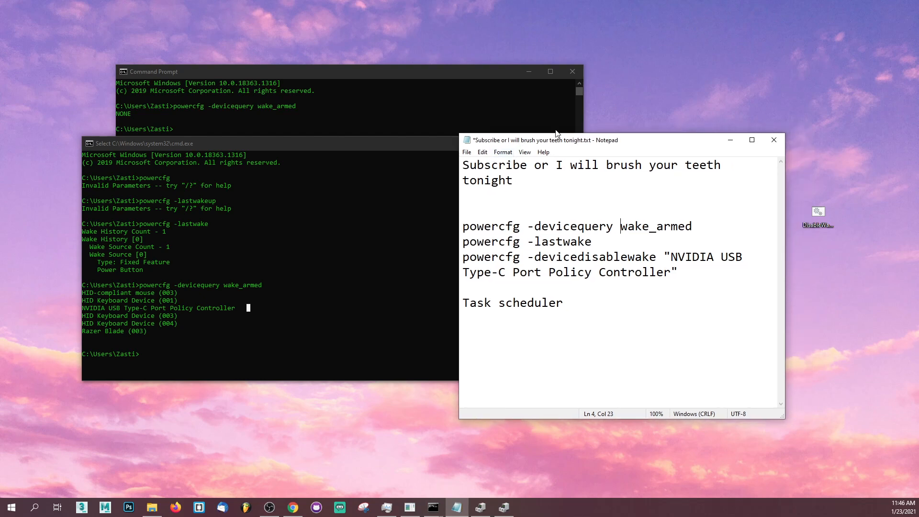
pyautogui.moveTo(489, 77)
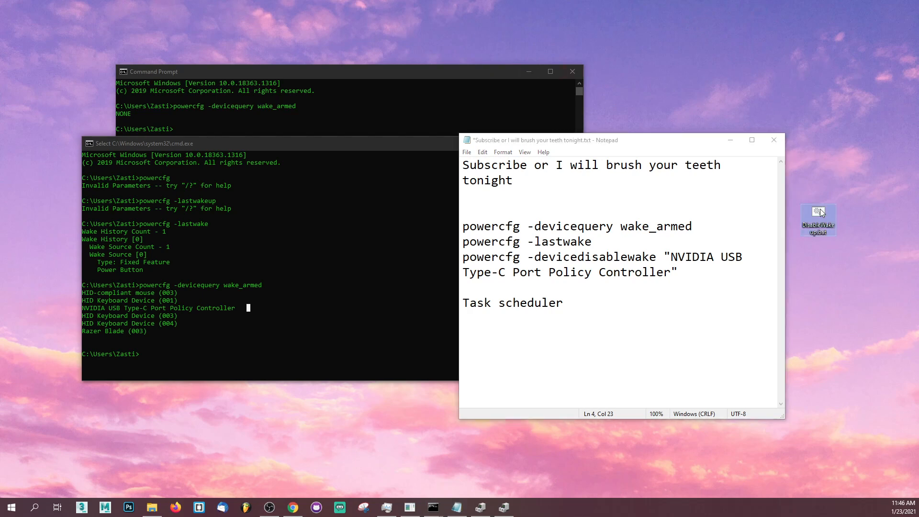
# Step: Edit DisableWakeup.bat from the desktop and select its whole devicedisablewake command
pyautogui.rightClick(818, 220)
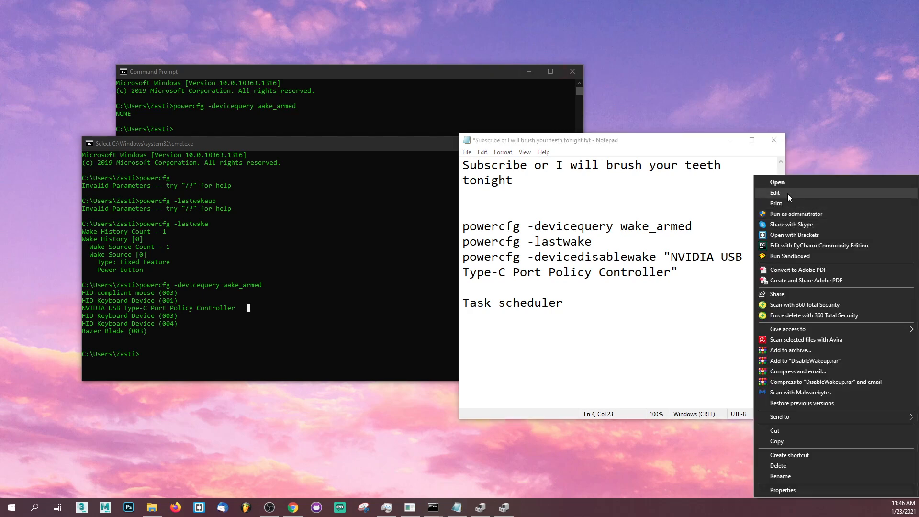
pyautogui.click(778, 182)
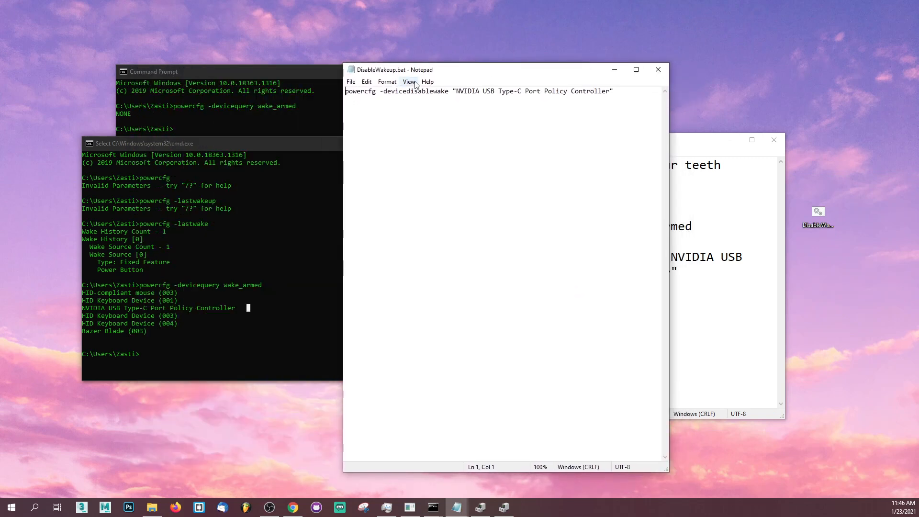
pyautogui.press('ctrl+a')
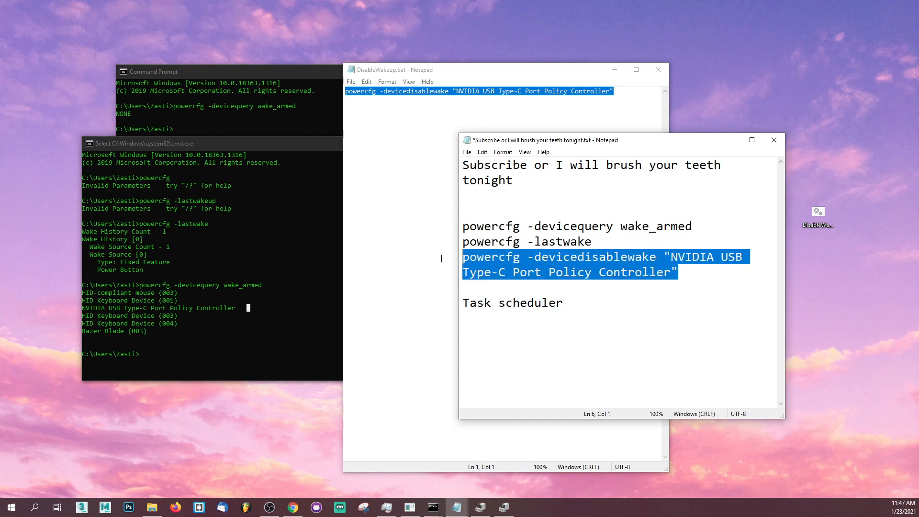
# Step: Compare with the matching notes line, then return to the batch file's File menu
pyautogui.click(543, 272)
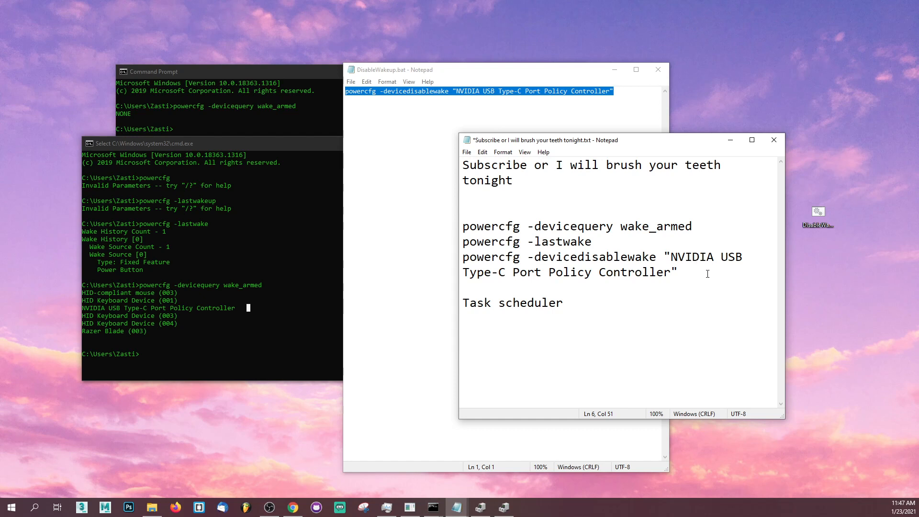
pyautogui.click(425, 131)
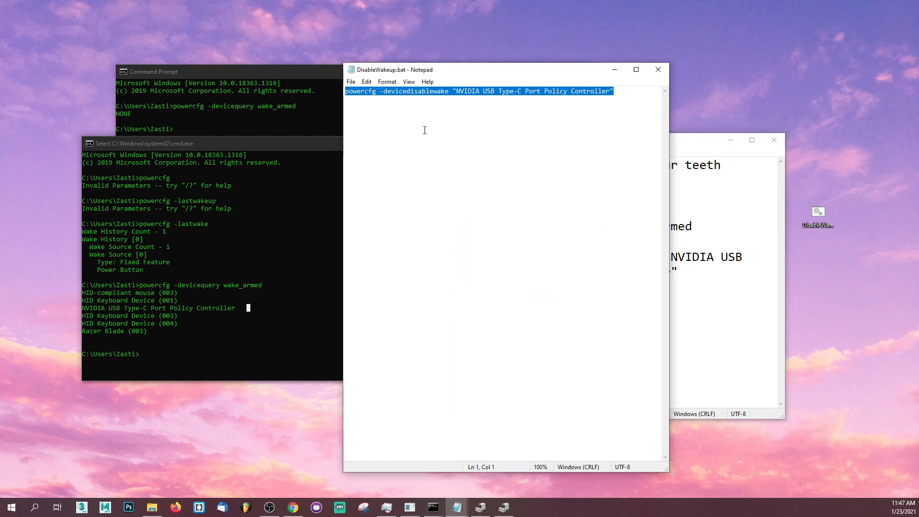
pyautogui.click(351, 82)
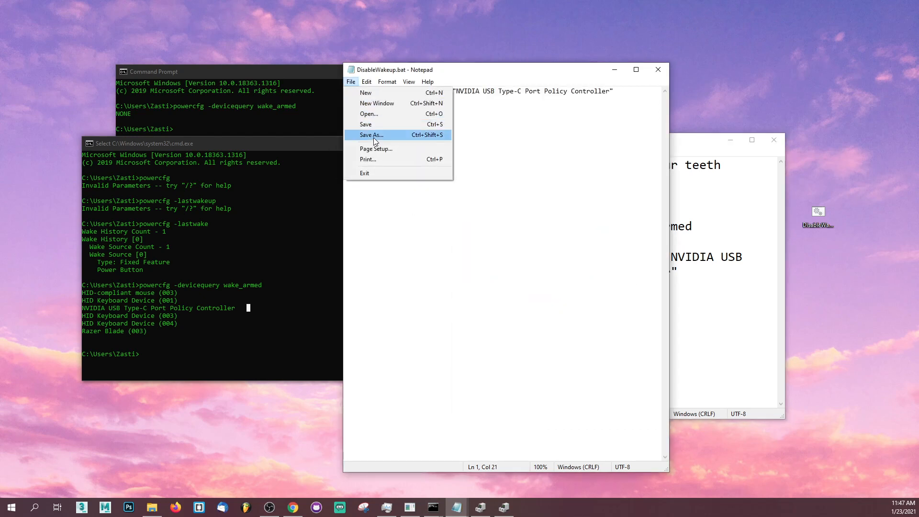
# Step: Save the wake-disabling script via Save As as DisableWakeup.bat
pyautogui.click(371, 135)
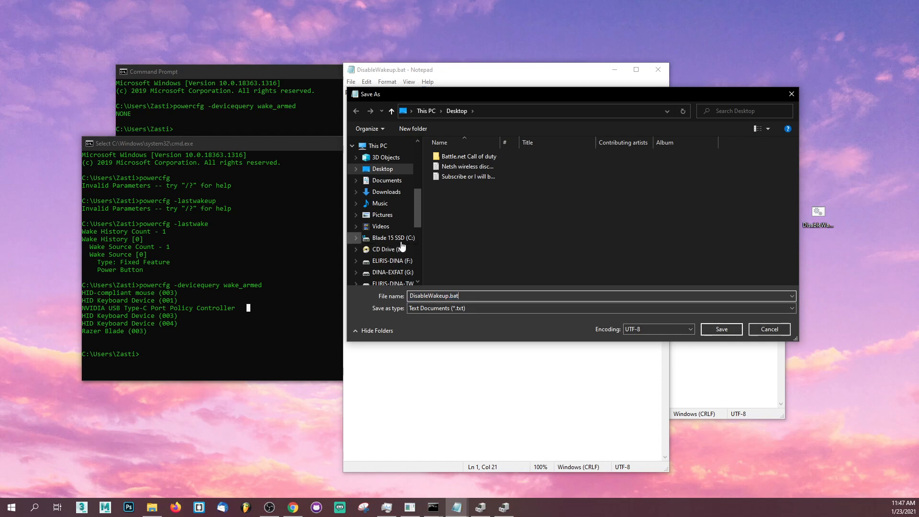
pyautogui.click(721, 329)
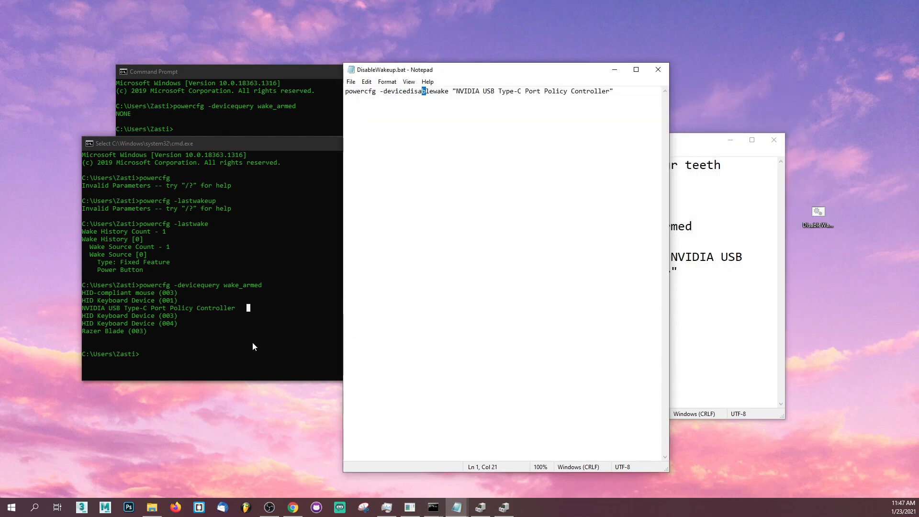
pyautogui.moveTo(10, 506)
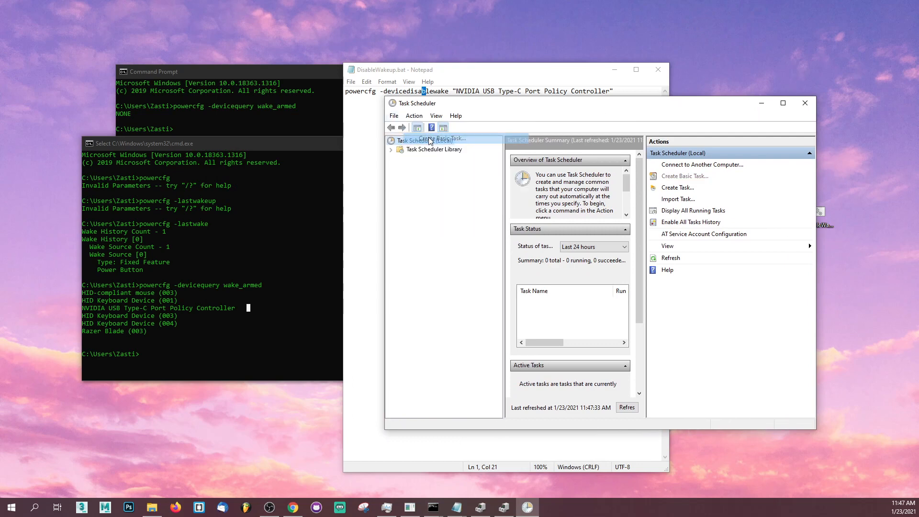
pyautogui.moveTo(506, 155)
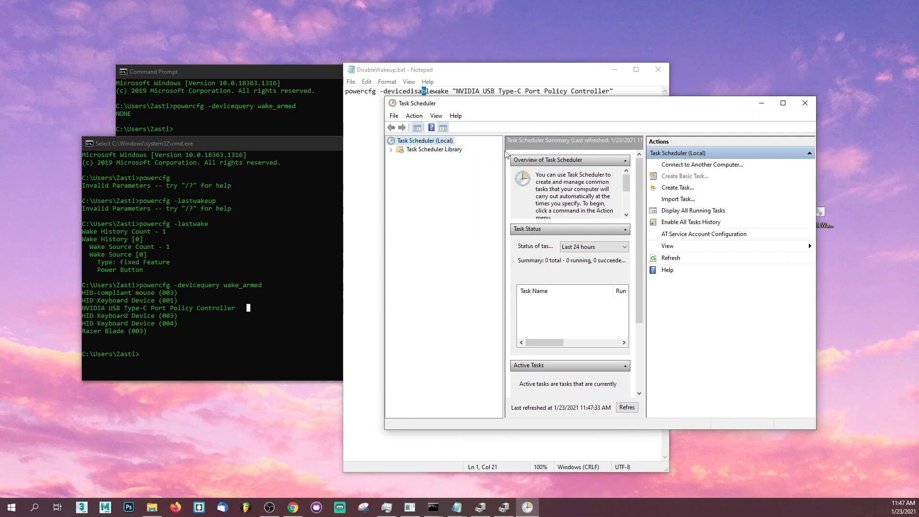
# Step: Create a basic task named 'No wakey' and move to its trigger
pyautogui.click(684, 176)
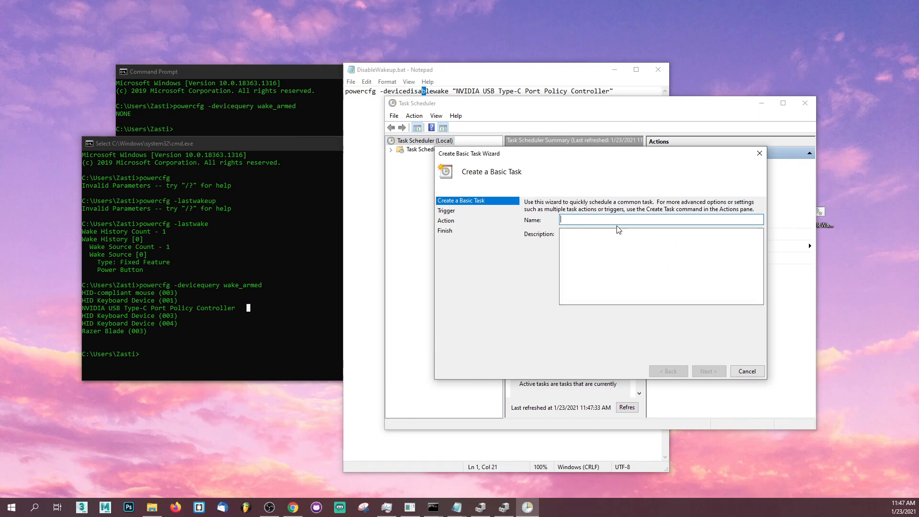
pyautogui.write('No wakey')
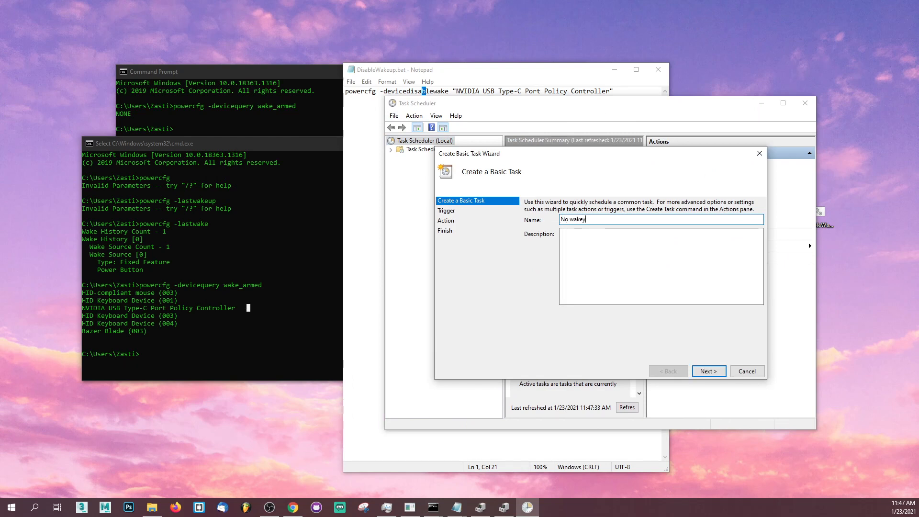
pyautogui.click(709, 371)
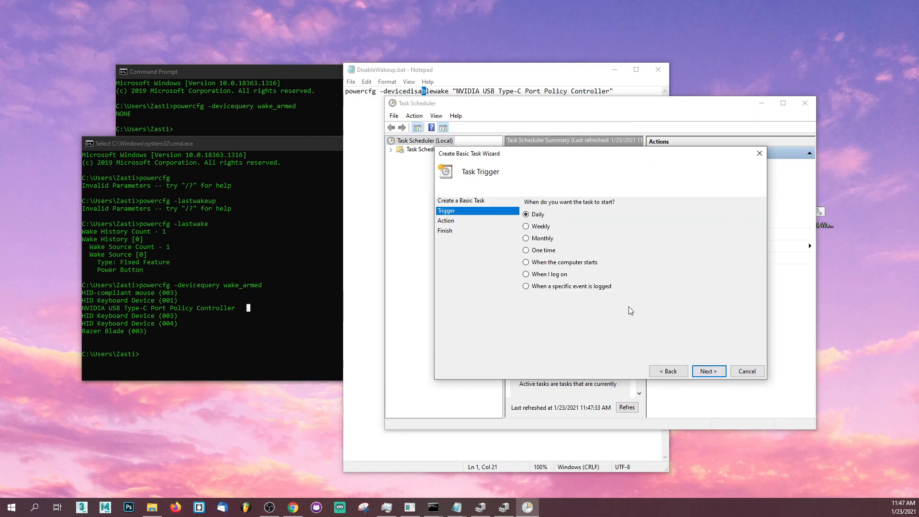
pyautogui.moveTo(652, 341)
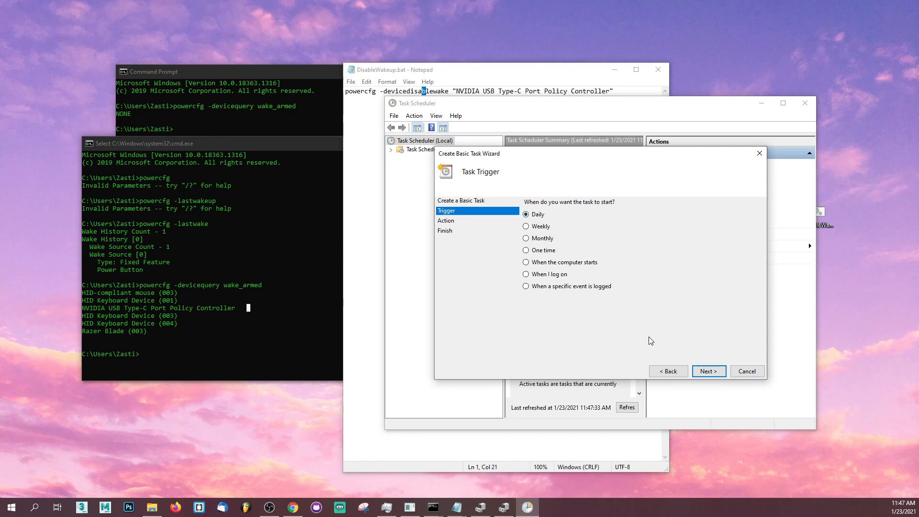
# Step: Keep a Daily schedule with the default start time, choose Start a program, and browse for the script
pyautogui.click(708, 372)
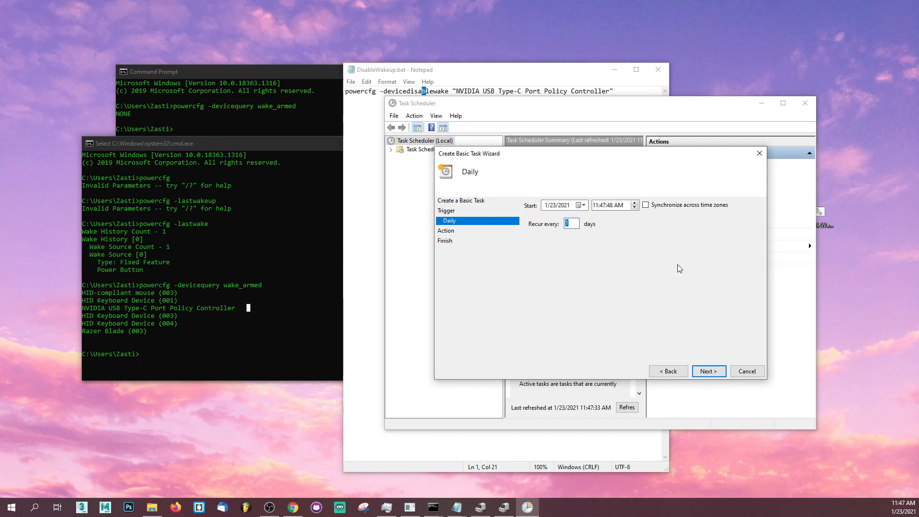
pyautogui.click(709, 372)
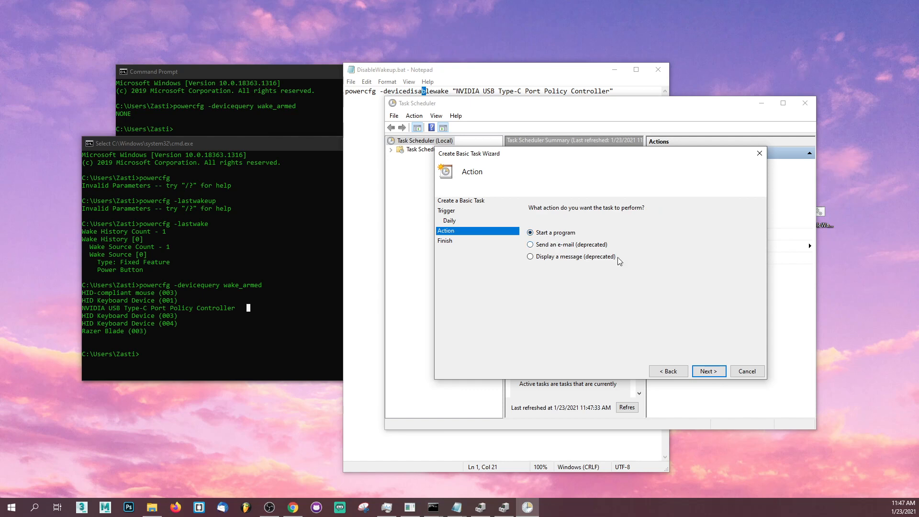
pyautogui.click(708, 372)
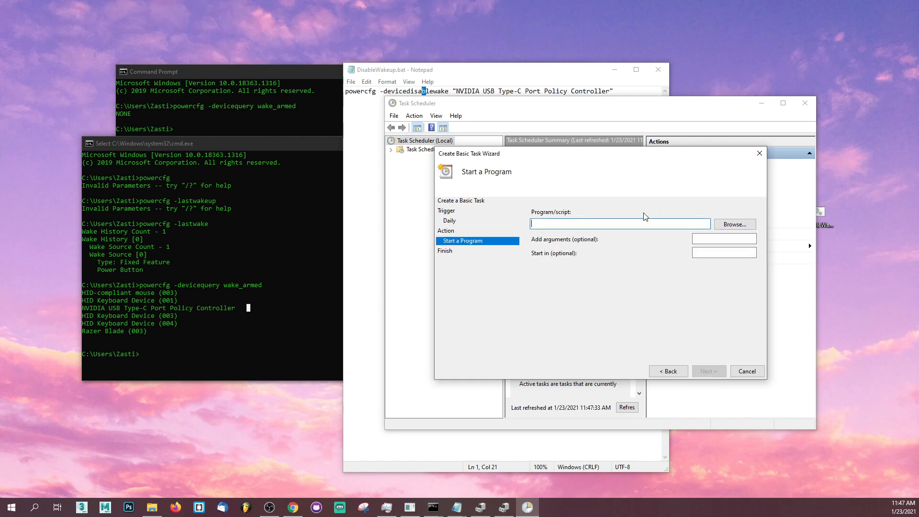
pyautogui.click(735, 224)
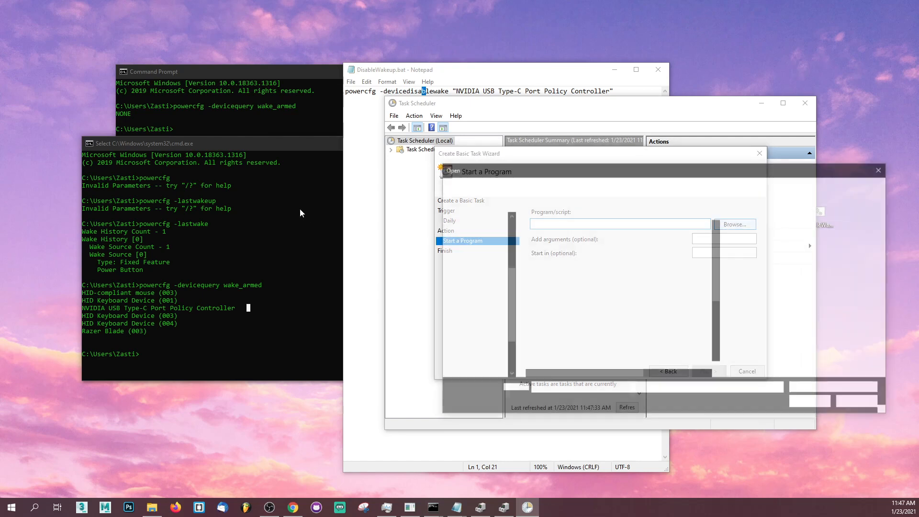
# Step: Choose C:\DisableWakeup.bat as the program to run and continue to the Summary page
pyautogui.click(732, 224)
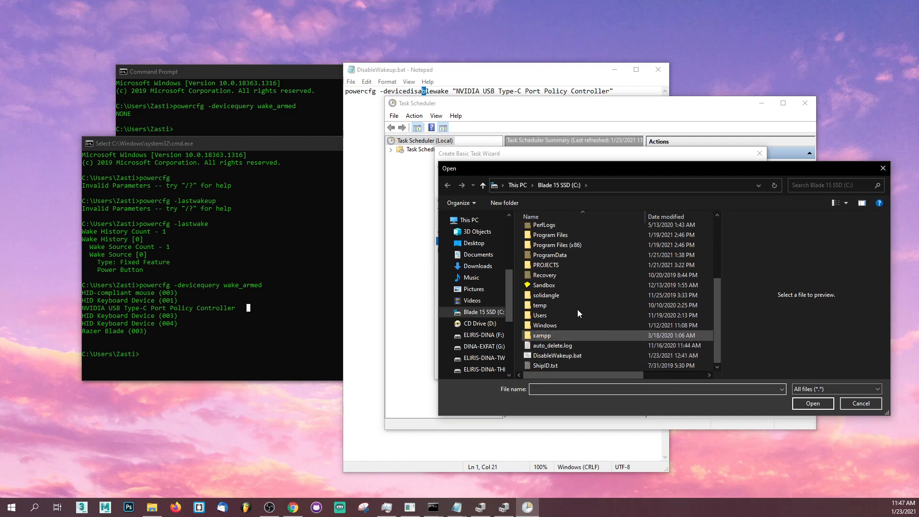
pyautogui.click(558, 355)
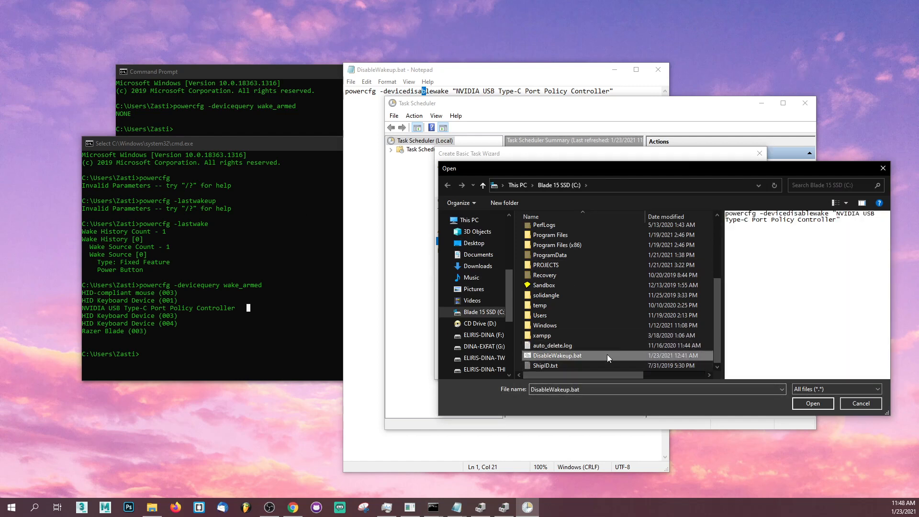
pyautogui.click(813, 403)
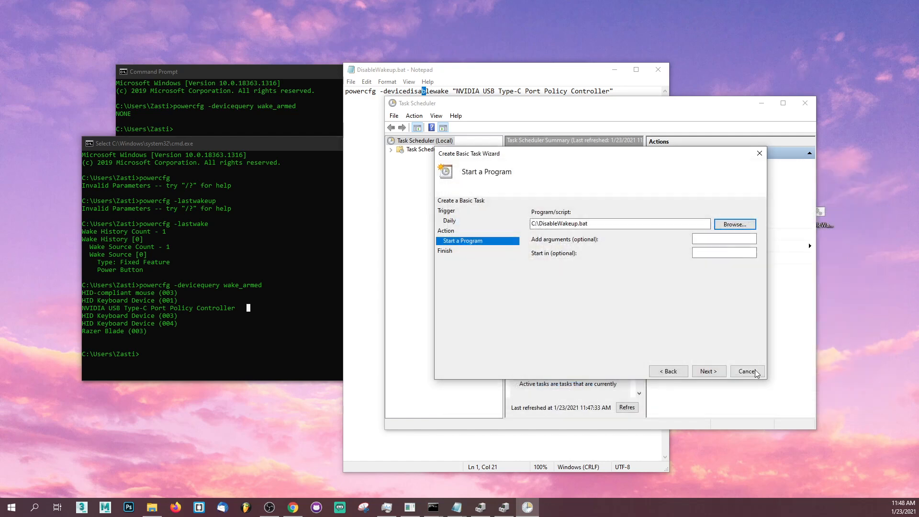
pyautogui.click(709, 372)
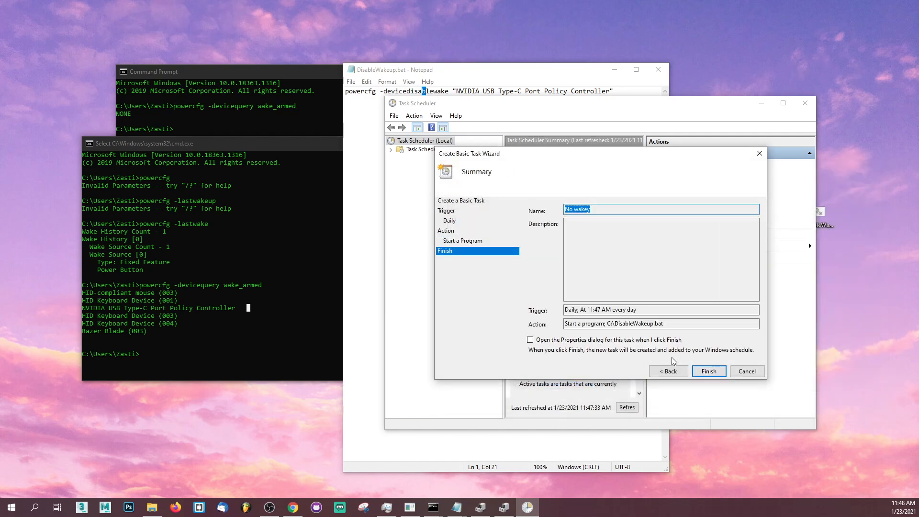
pyautogui.moveTo(708, 372)
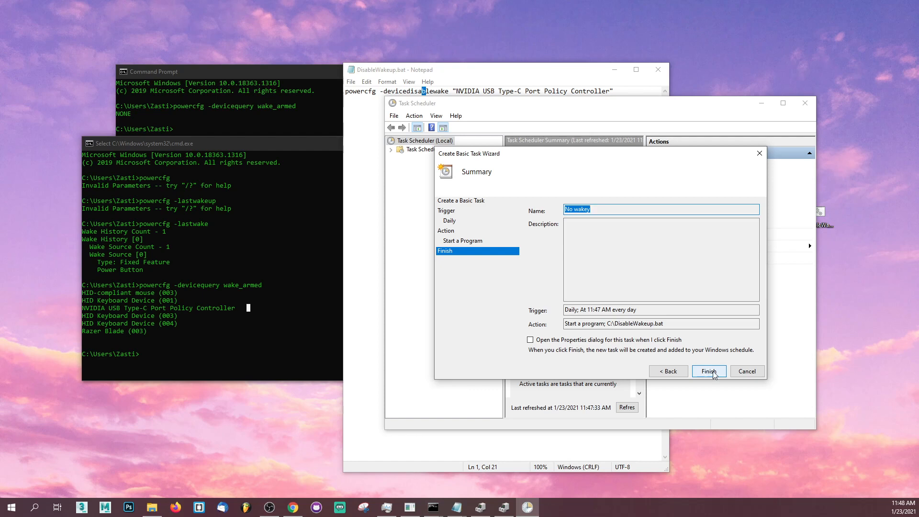
pyautogui.moveTo(747, 371)
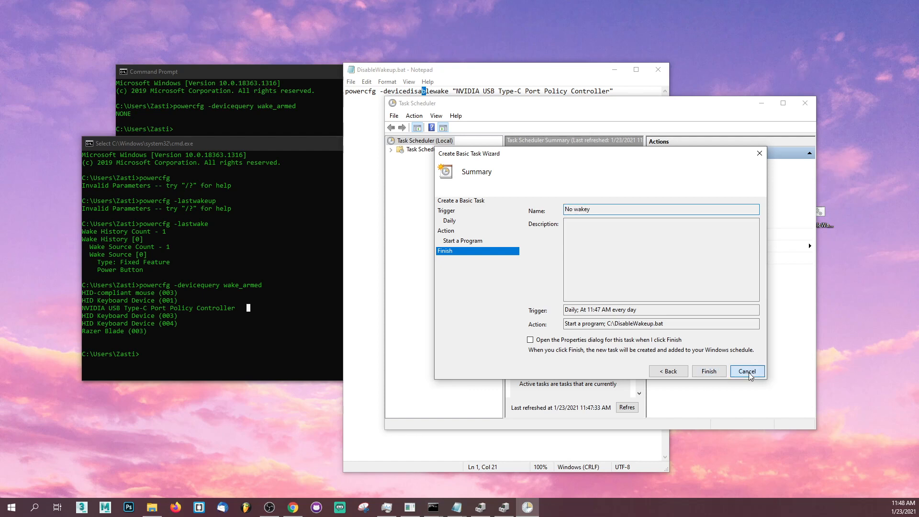
# Step: Close the Create Basic Task Wizard for the daily 'No wakey' task
pyautogui.click(747, 372)
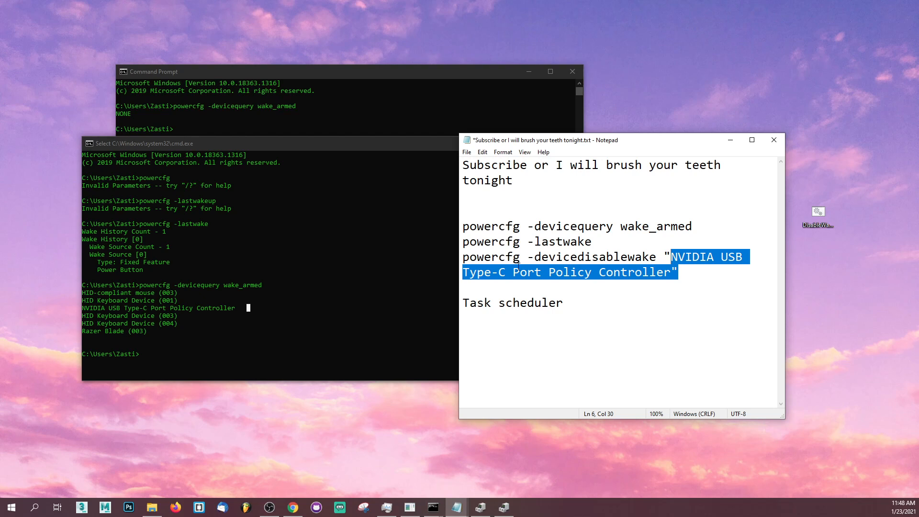
pyautogui.moveTo(421, 136)
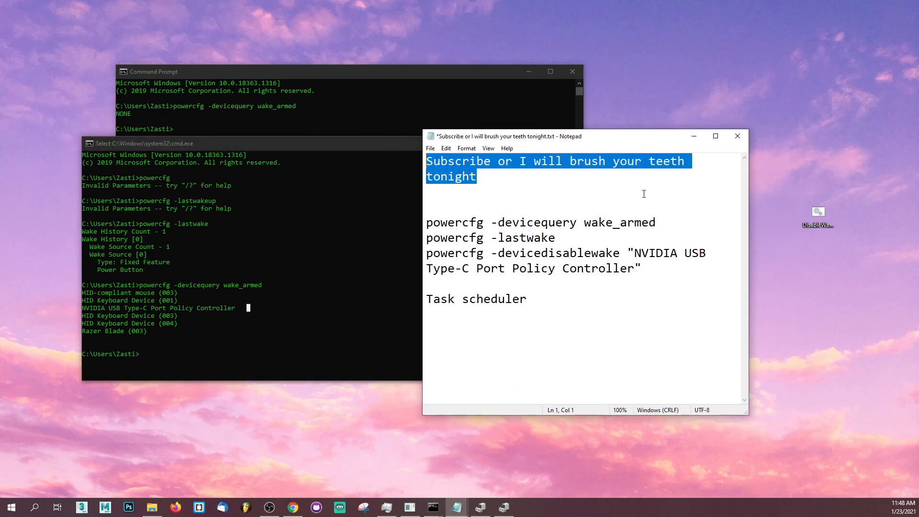
pyautogui.click(427, 284)
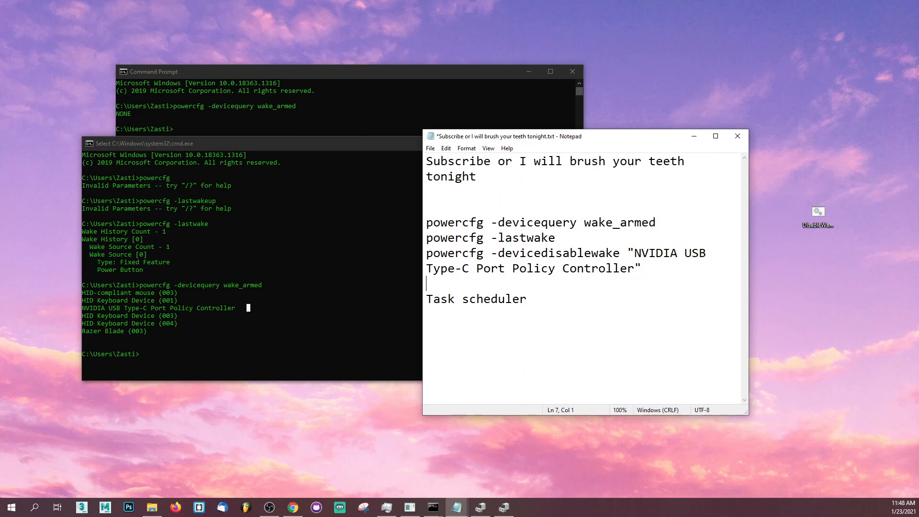